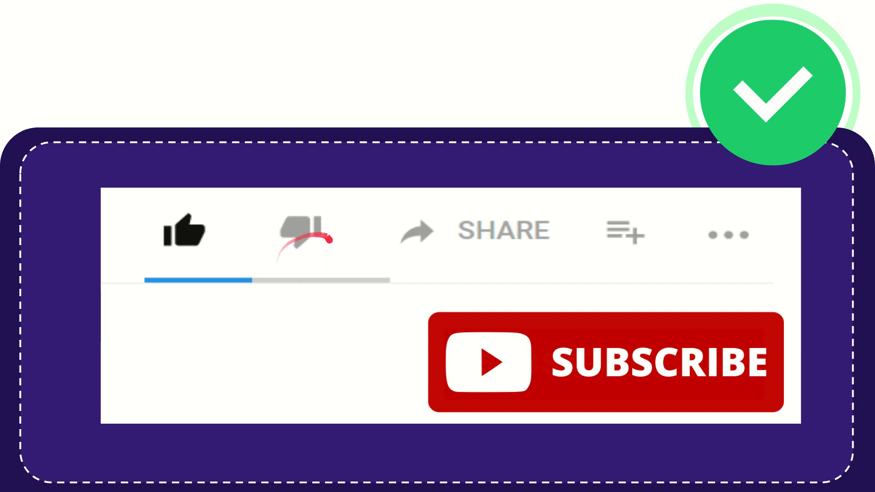
{"action": "left_click", "coordinate": [297, 231]}
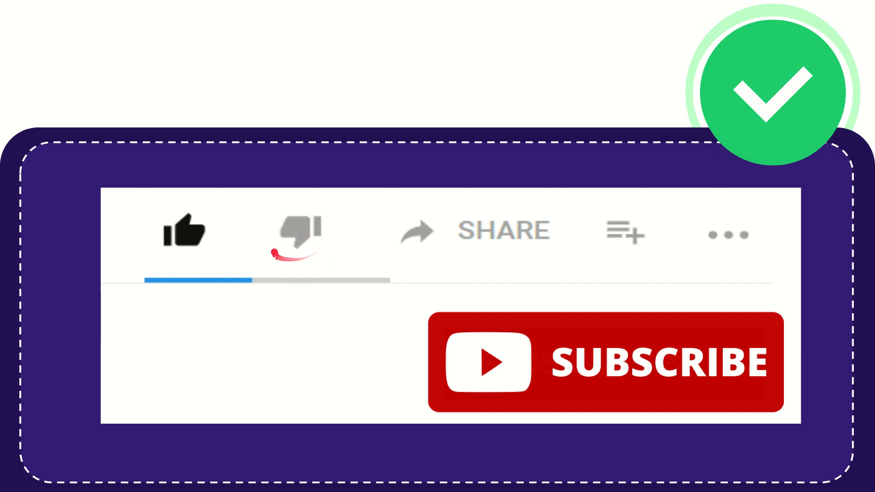